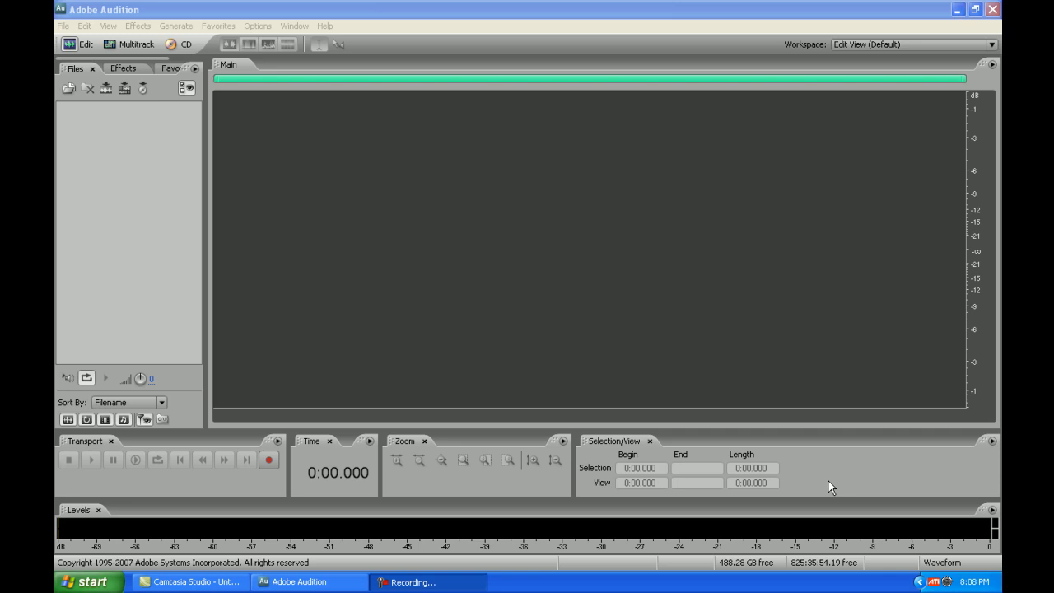
{"action": "mouse_move", "coordinate": [399, 140]}
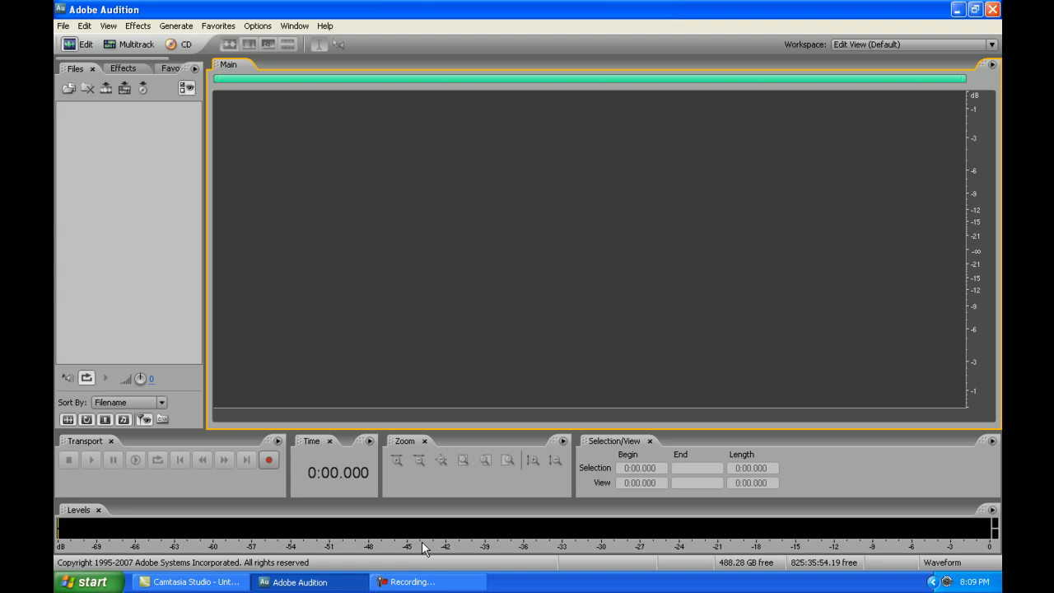
{"action": "mouse_move", "coordinate": [296, 263]}
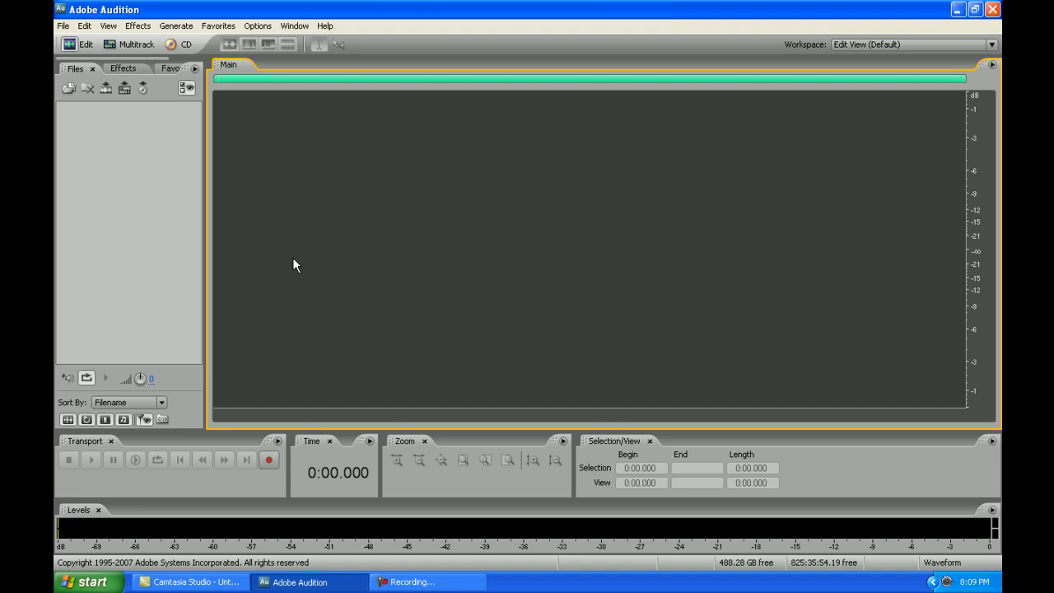
{"action": "mouse_move", "coordinate": [112, 63]}
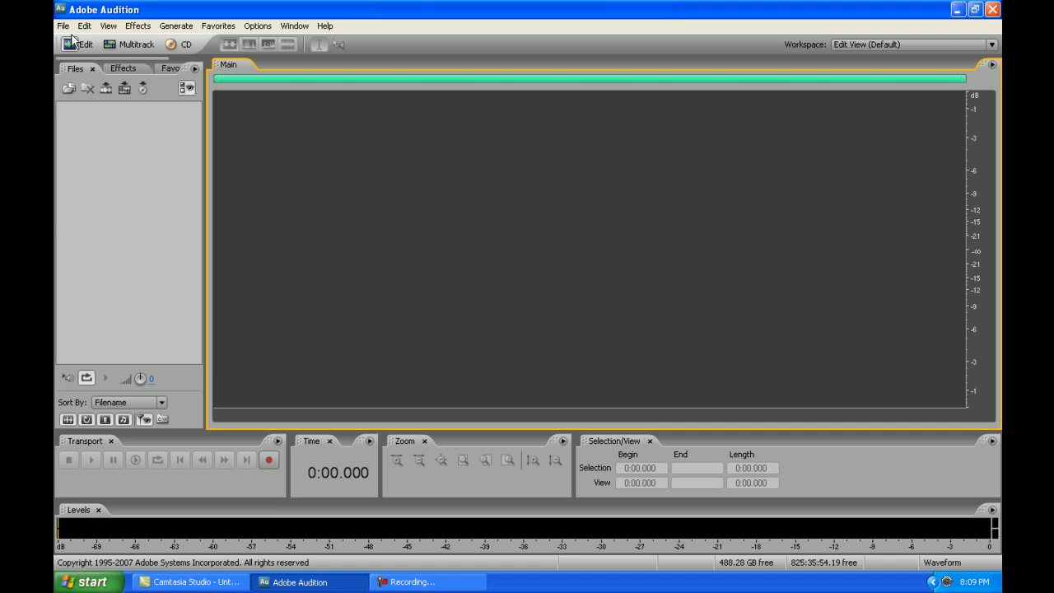
Bring up the Add/Remove VST Directory dialog from the Effects menu
{"action": "left_click", "coordinate": [138, 27]}
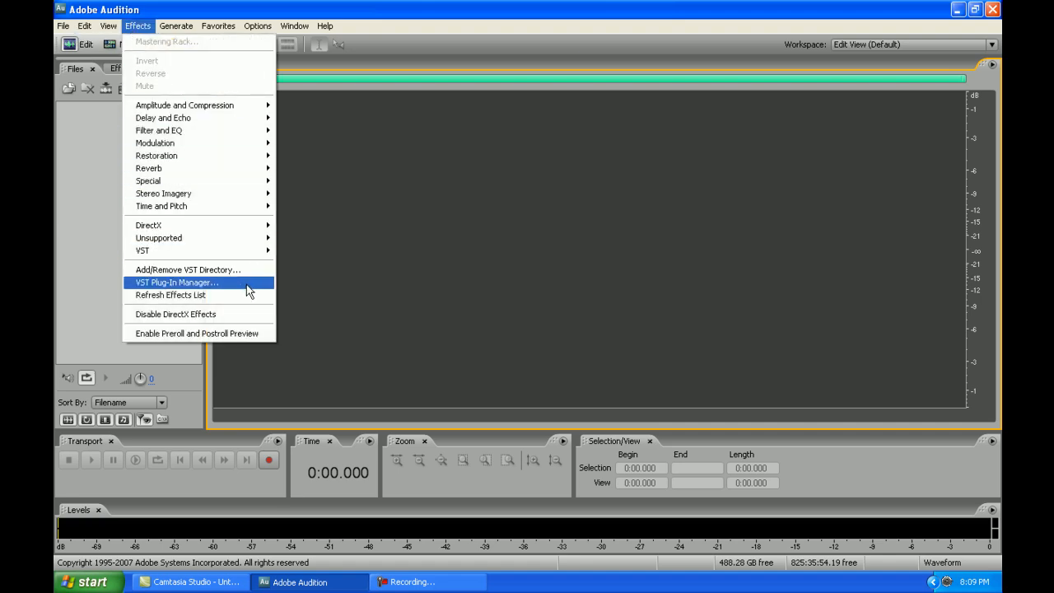
{"action": "mouse_move", "coordinate": [187, 270]}
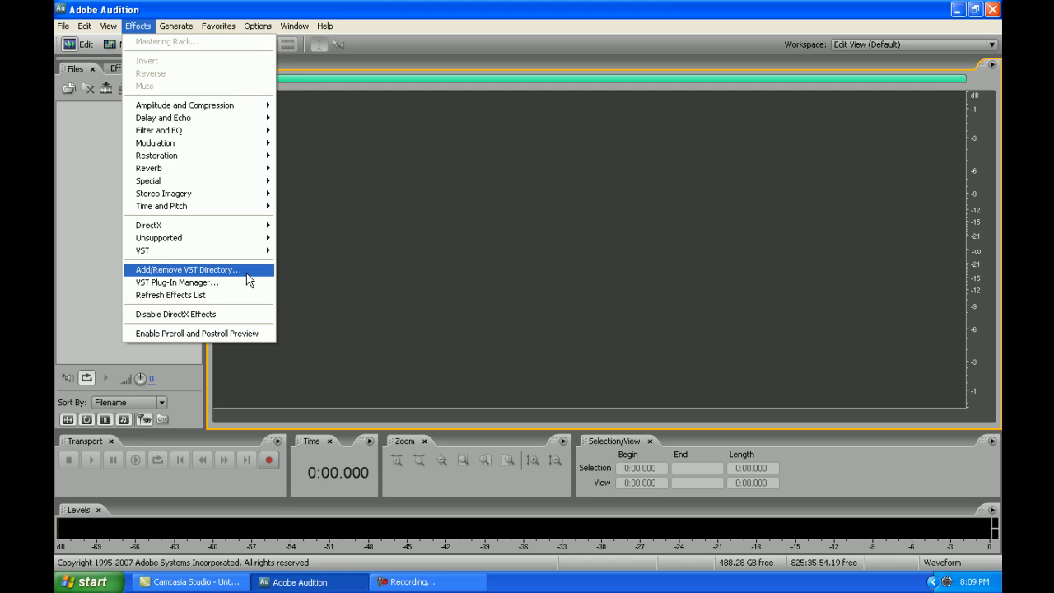
{"action": "left_click", "coordinate": [187, 270]}
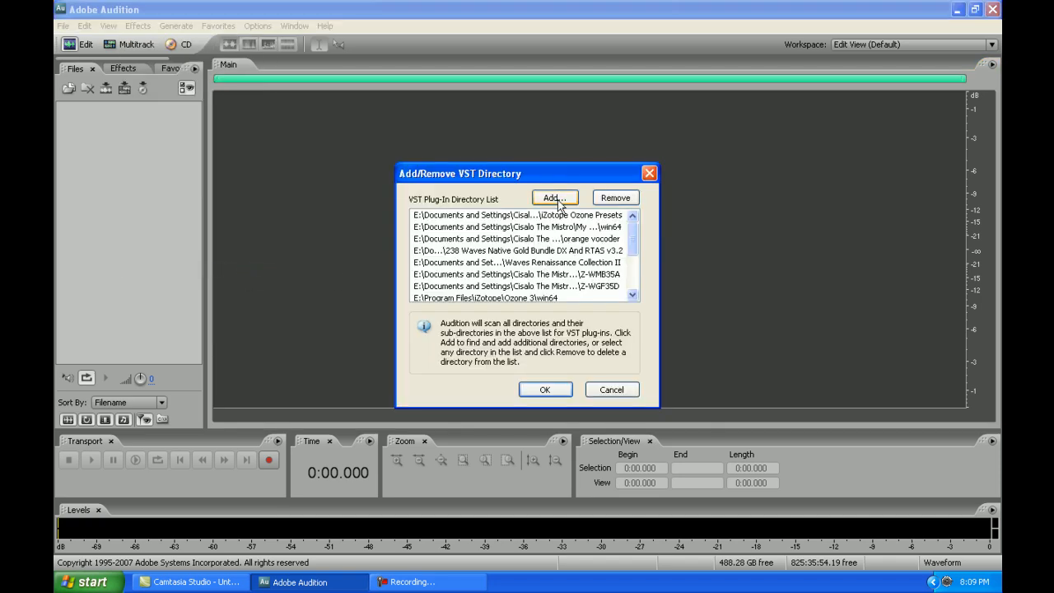
Browse E:\Program Files to the Waves folder for a new directory, then cancel the browser
{"action": "left_click", "coordinate": [554, 197]}
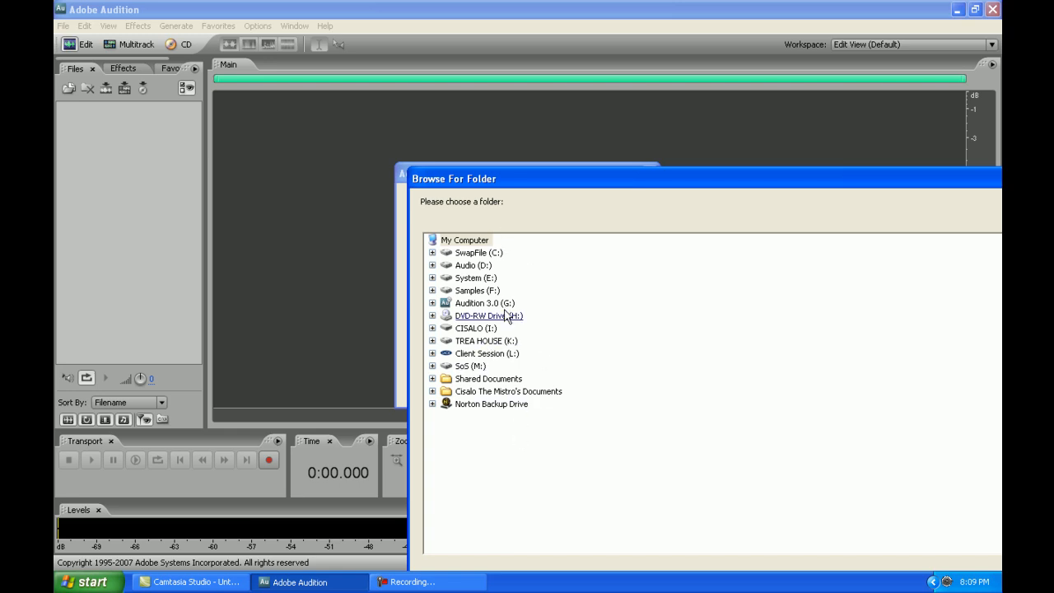
{"action": "left_click", "coordinate": [432, 277]}
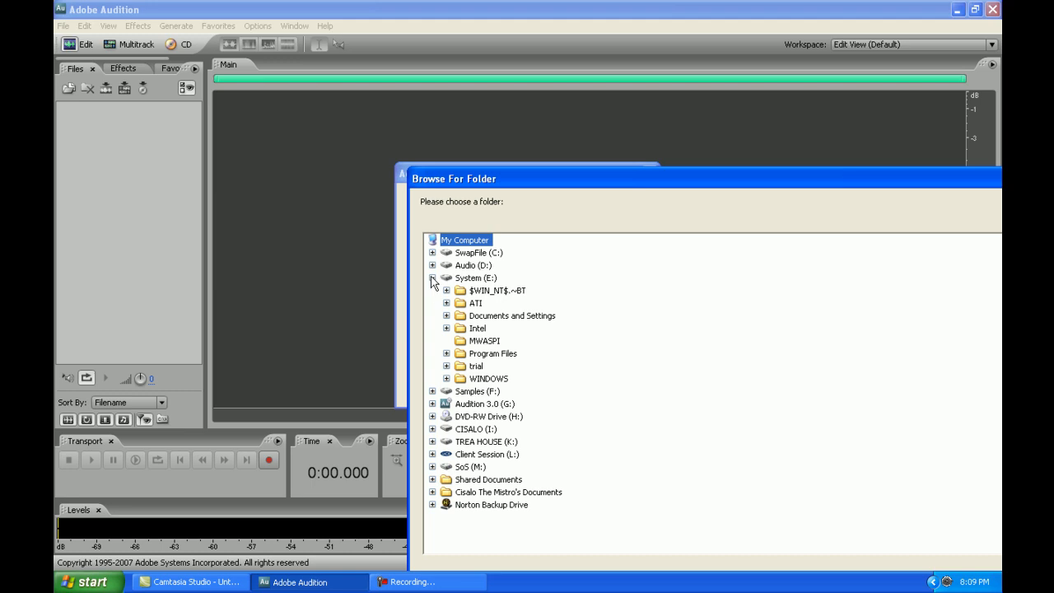
{"action": "left_click", "coordinate": [446, 352]}
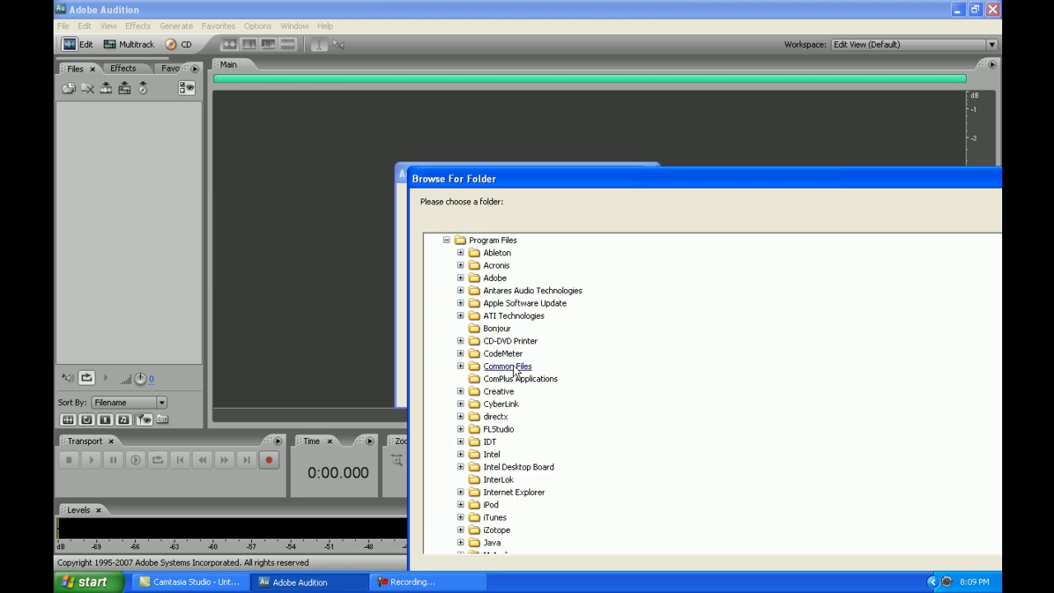
{"action": "scroll", "scroll_direction": "down", "scroll_amount": 3}
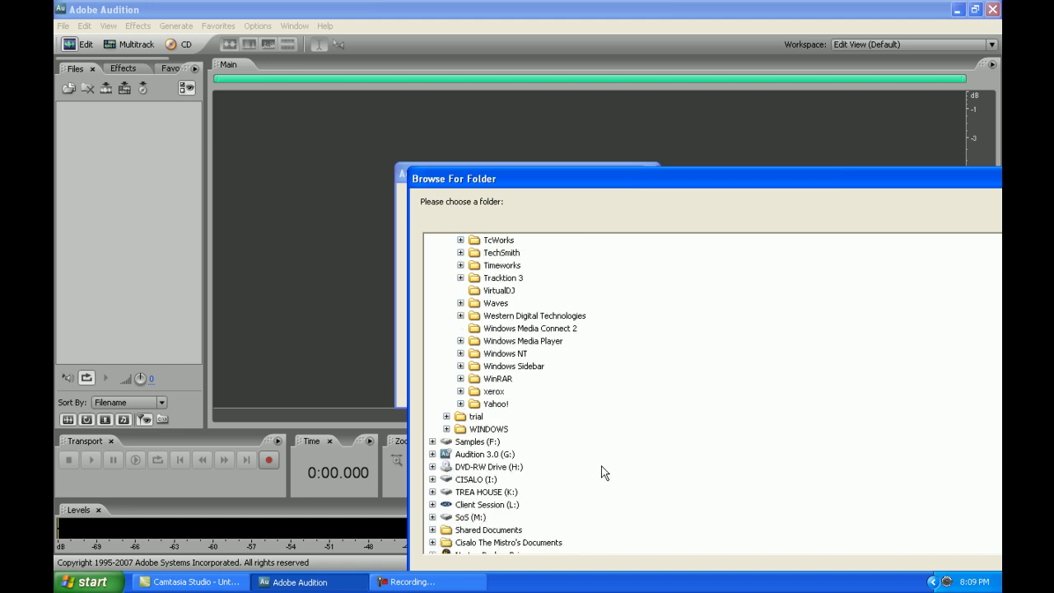
{"action": "left_click", "coordinate": [461, 303]}
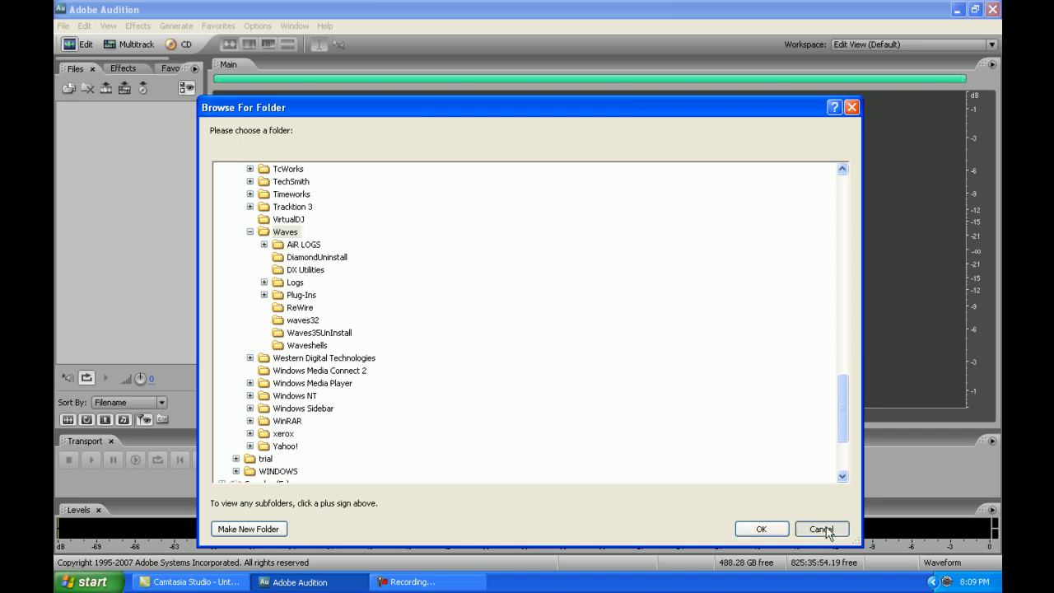
{"action": "left_click", "coordinate": [821, 529]}
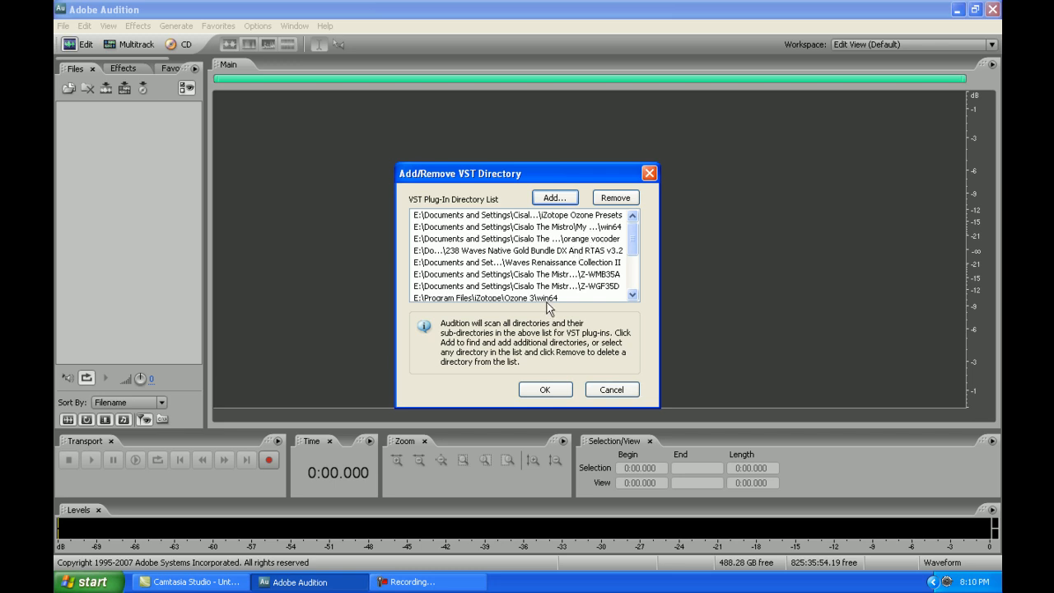
Accept the registered VST directory list unchanged and close the dialog
{"action": "left_click", "coordinate": [544, 389]}
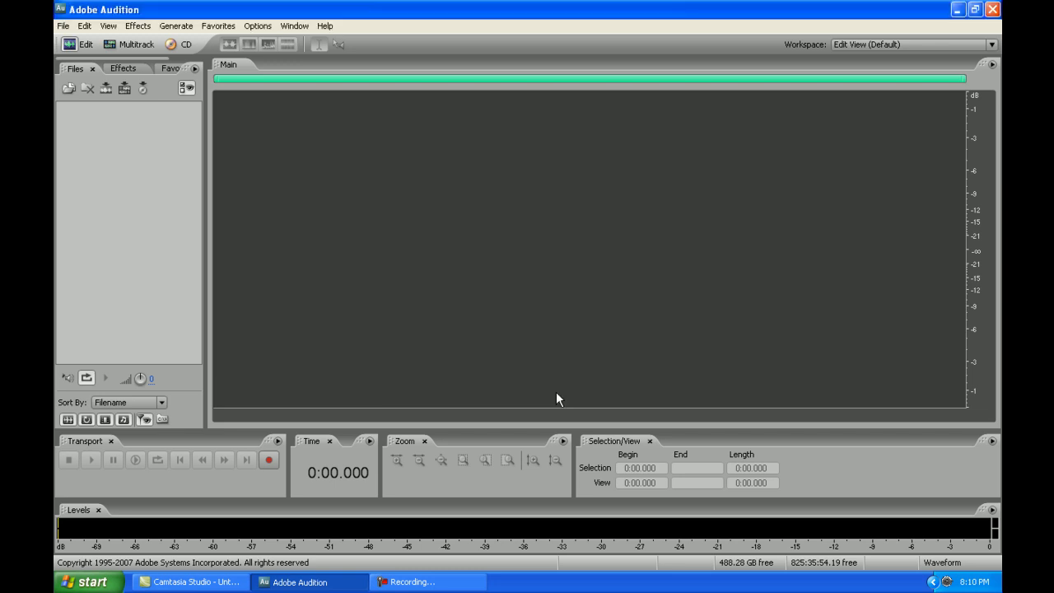
Show the File menu with its recently opened WAV files
{"action": "left_click", "coordinate": [138, 27]}
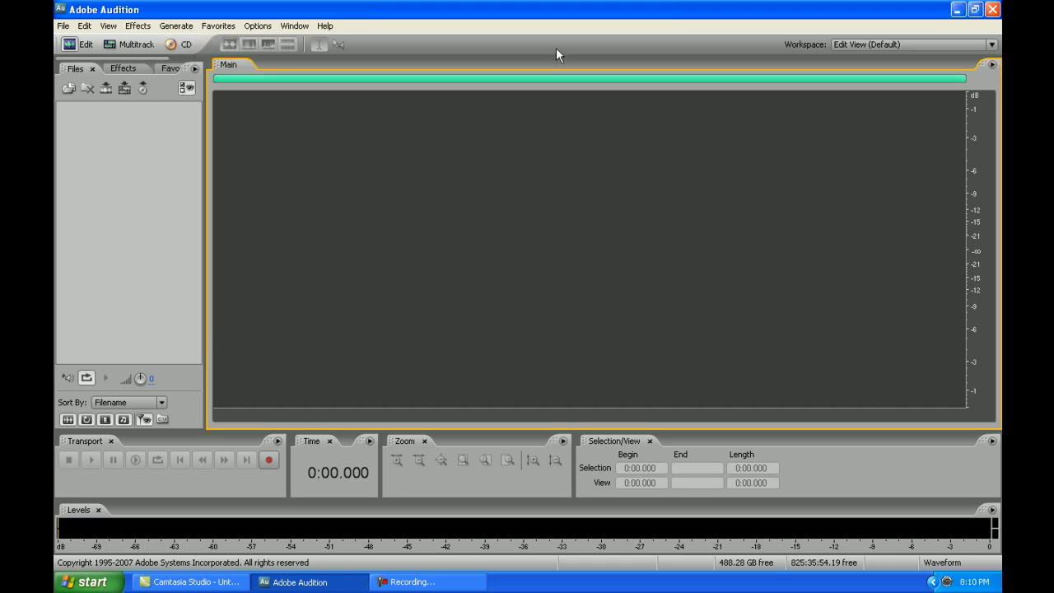
{"action": "mouse_move", "coordinate": [558, 120]}
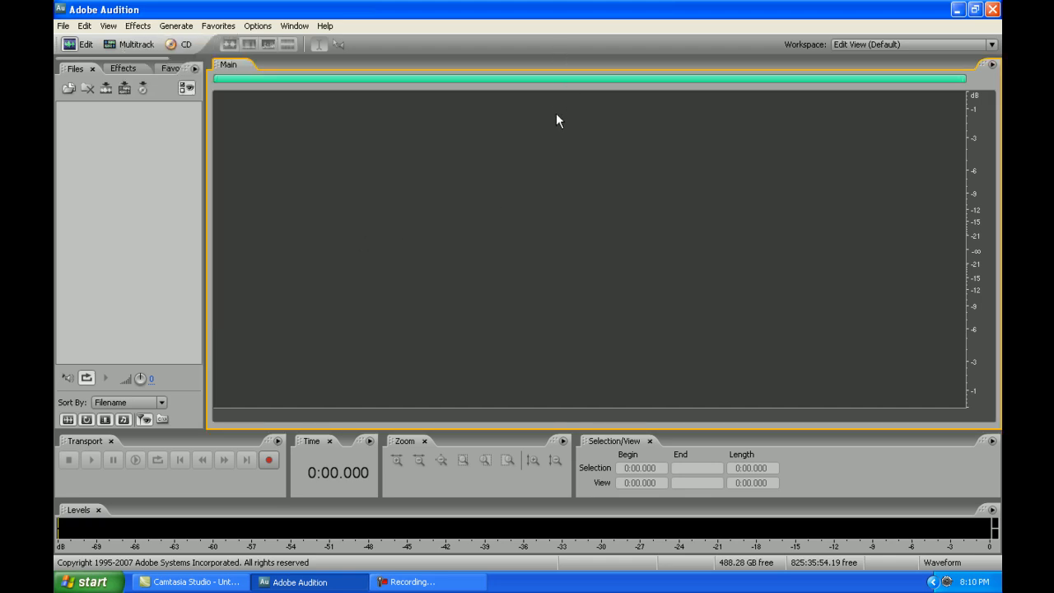
{"action": "mouse_move", "coordinate": [520, 315]}
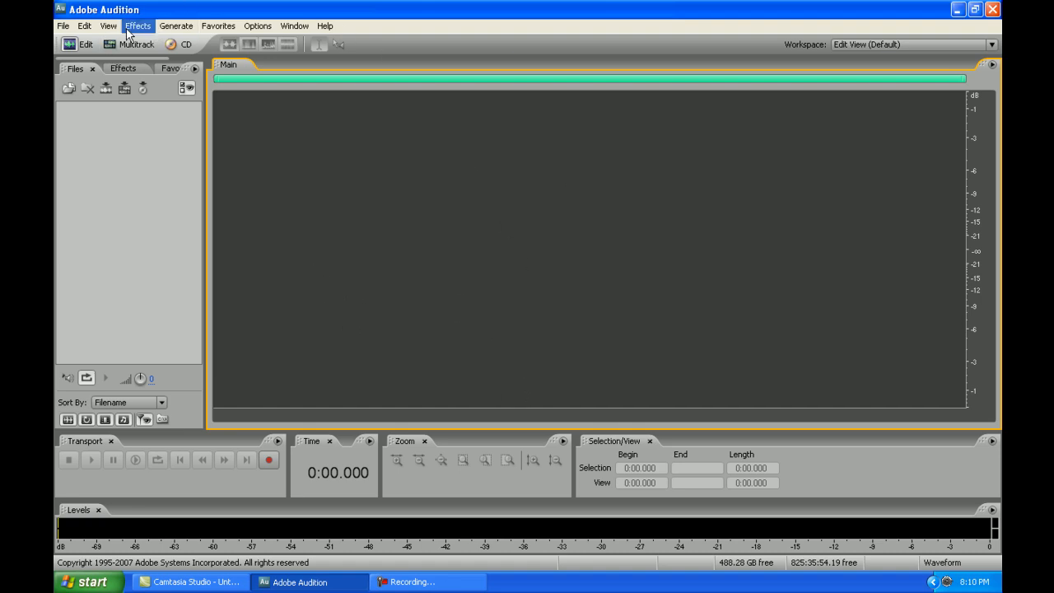
{"action": "mouse_move", "coordinate": [244, 217]}
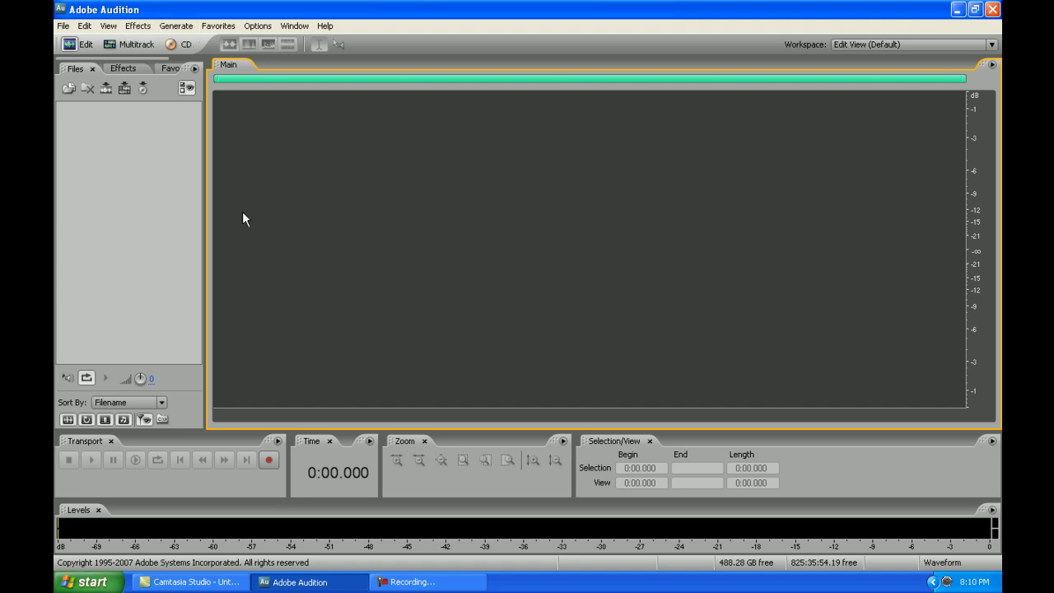
{"action": "left_click", "coordinate": [62, 26]}
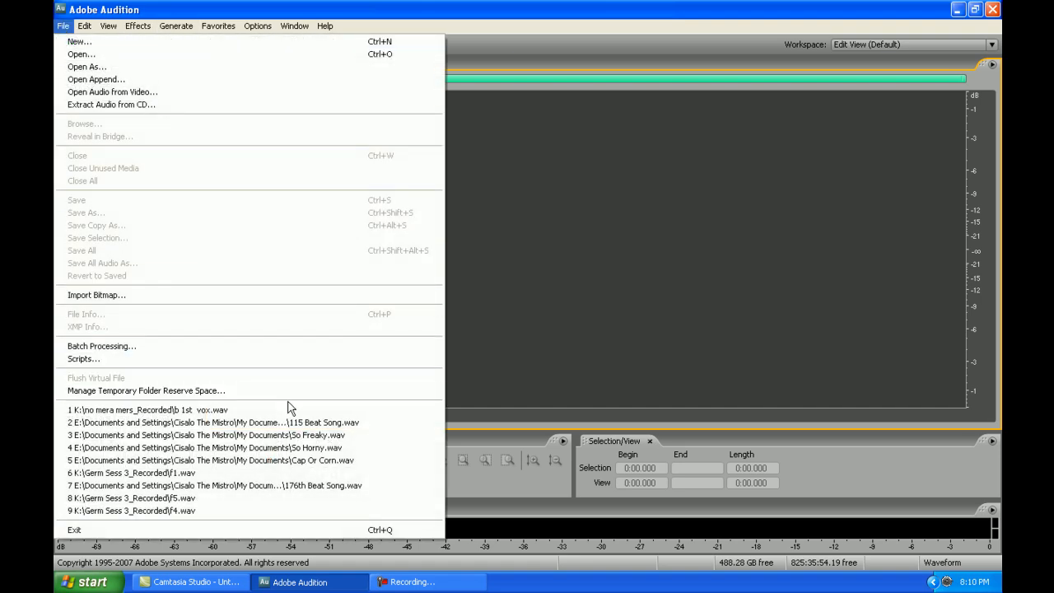
Load b 1st vox.wav from the recent list and play it briefly from about 0:26
{"action": "left_click", "coordinate": [146, 408]}
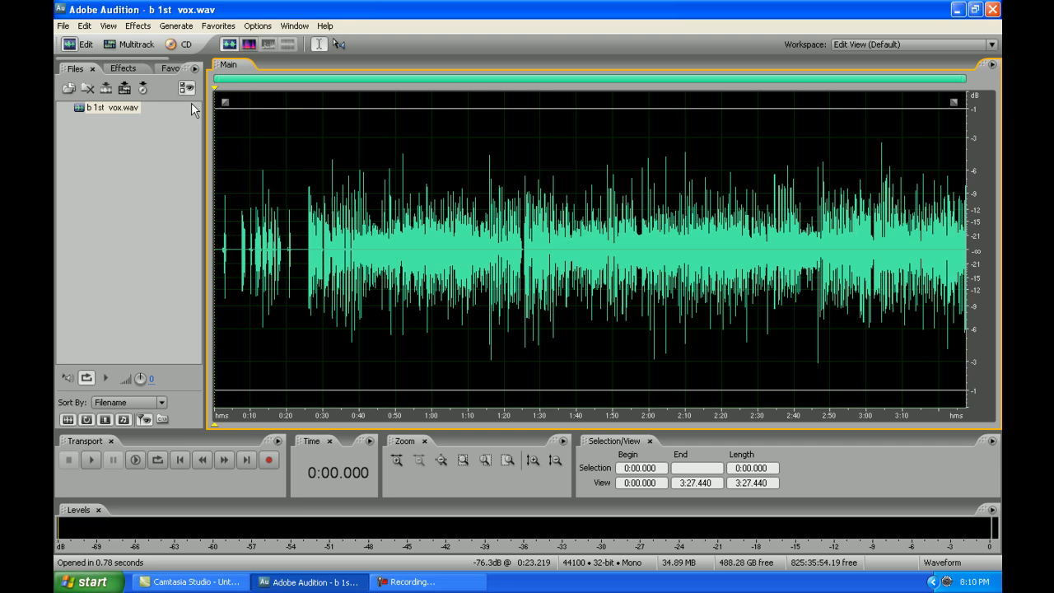
{"action": "left_click", "coordinate": [90, 460]}
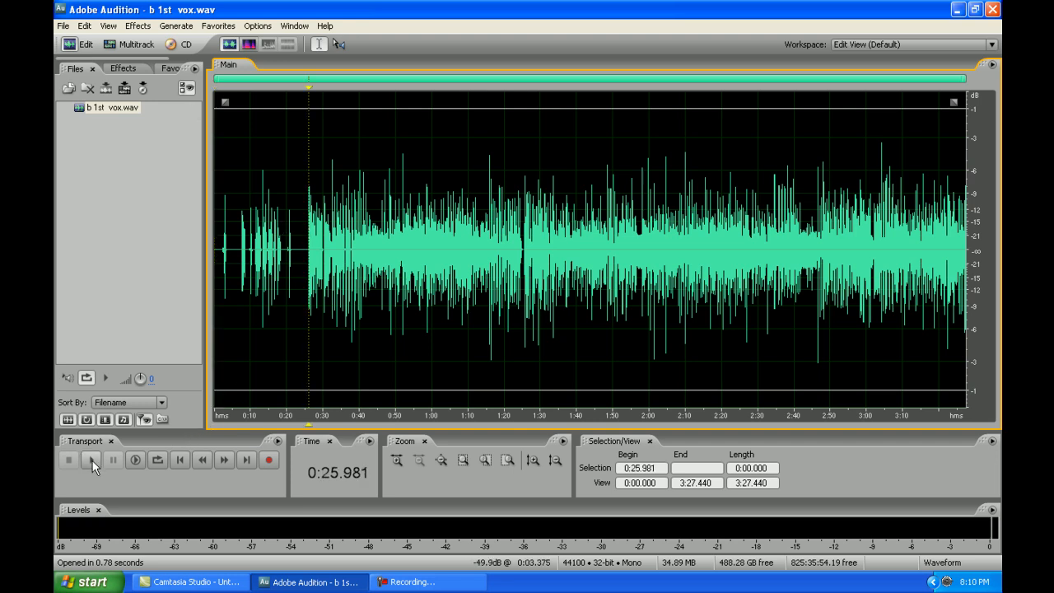
{"action": "left_click", "coordinate": [91, 460]}
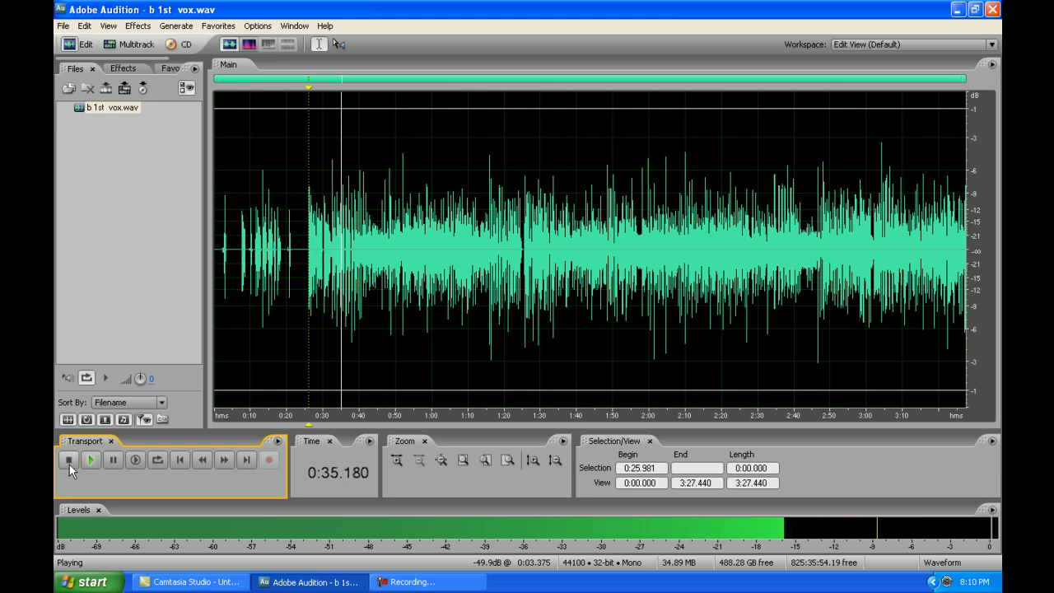
{"action": "left_click", "coordinate": [69, 459]}
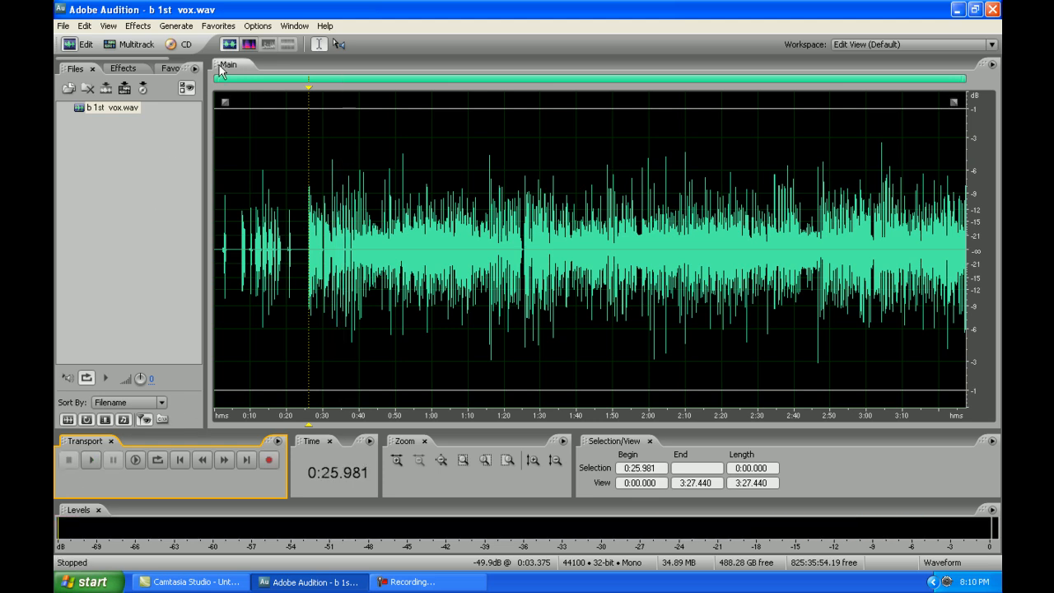
{"action": "left_click", "coordinate": [138, 26]}
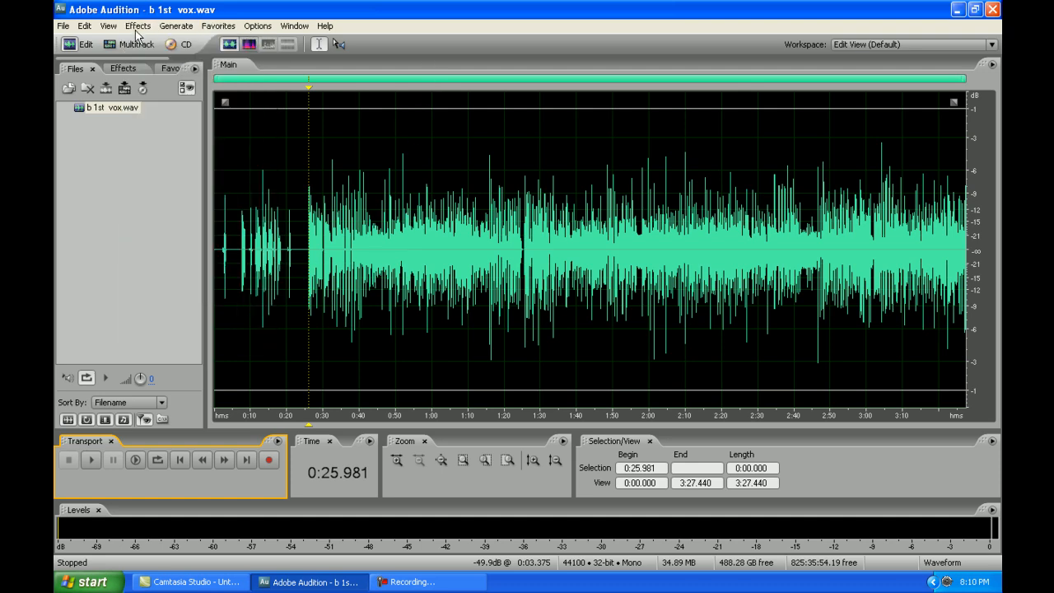
Browse the installed VST effects, including the Waves set, ending on the DirectX submenu
{"action": "left_click", "coordinate": [139, 26]}
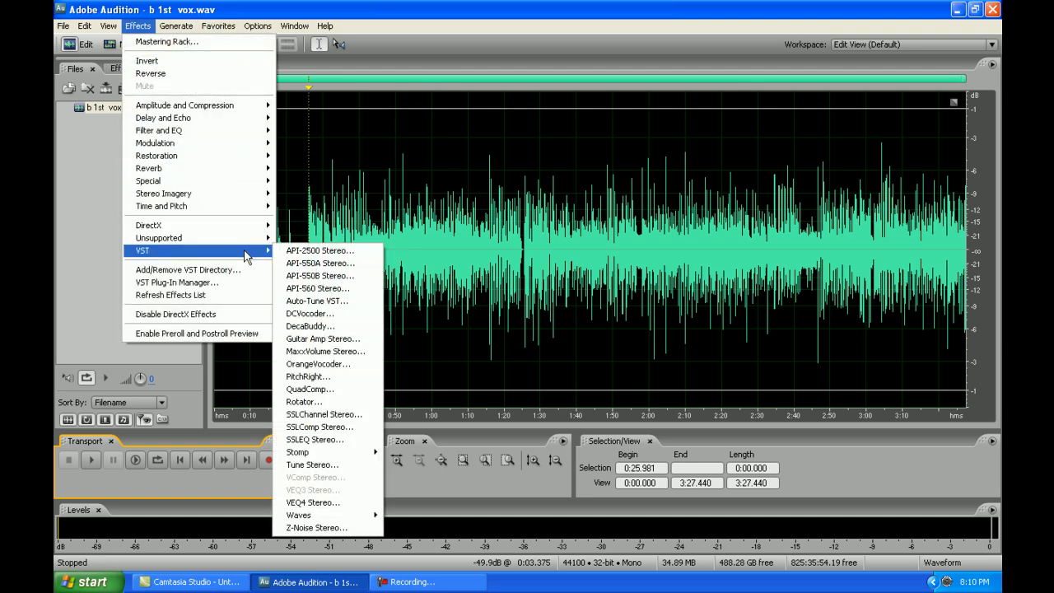
{"action": "mouse_move", "coordinate": [262, 255]}
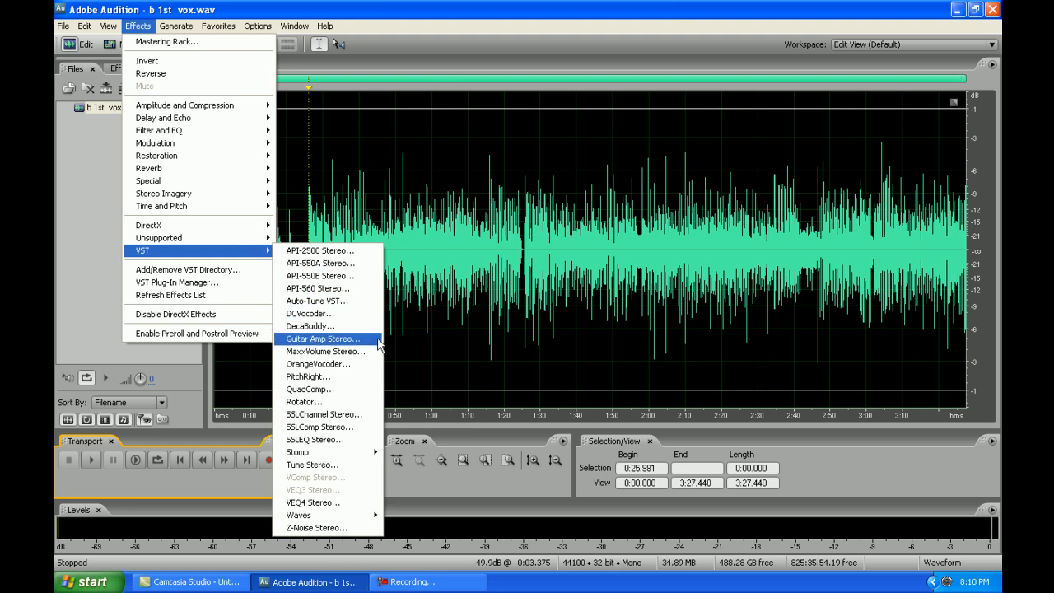
{"action": "mouse_move", "coordinate": [340, 478]}
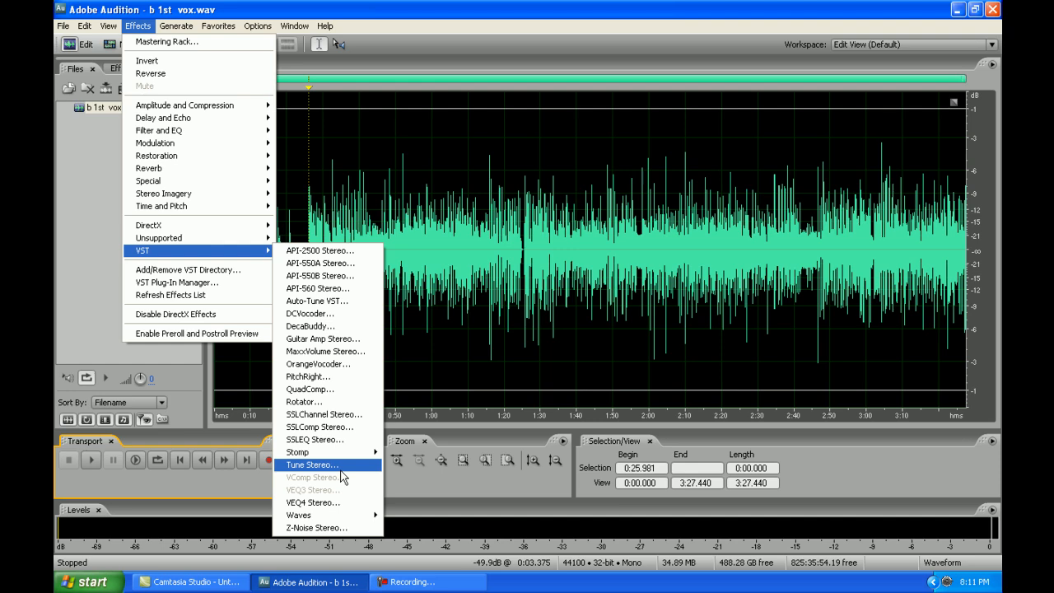
{"action": "mouse_move", "coordinate": [329, 468]}
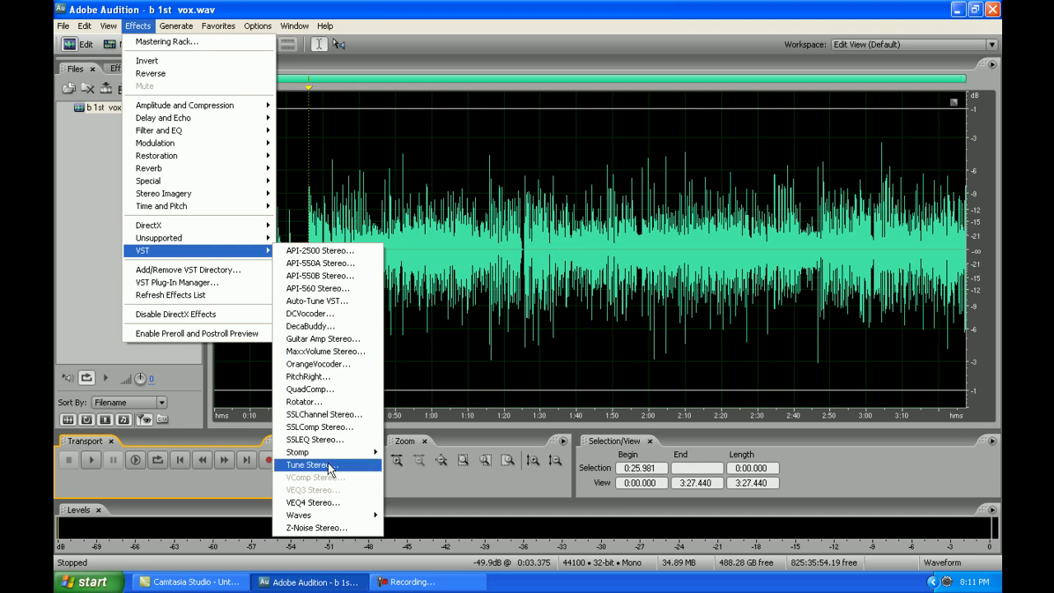
{"action": "mouse_move", "coordinate": [350, 514]}
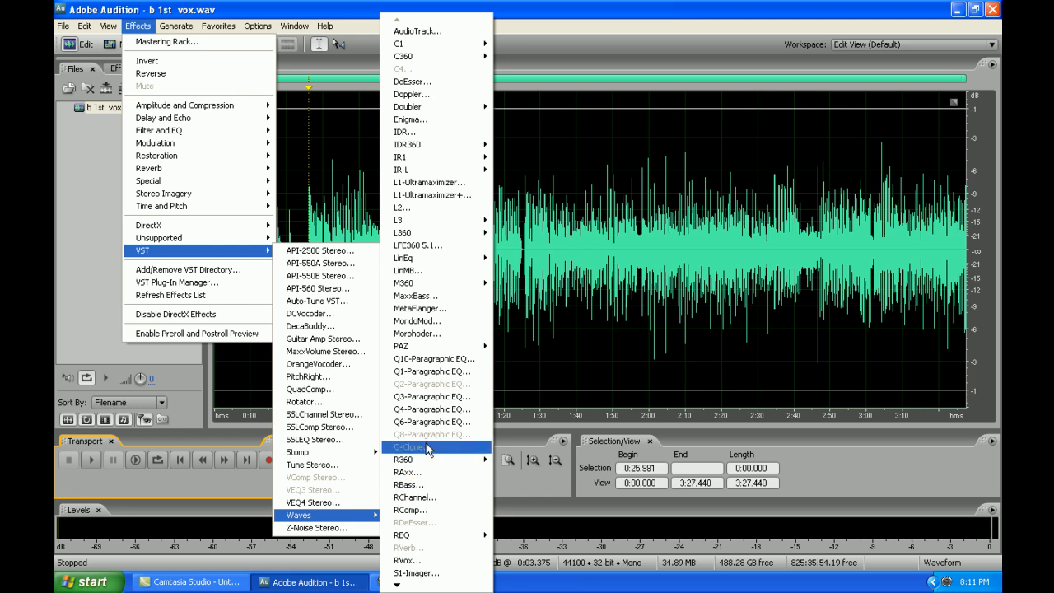
{"action": "mouse_move", "coordinate": [428, 435]}
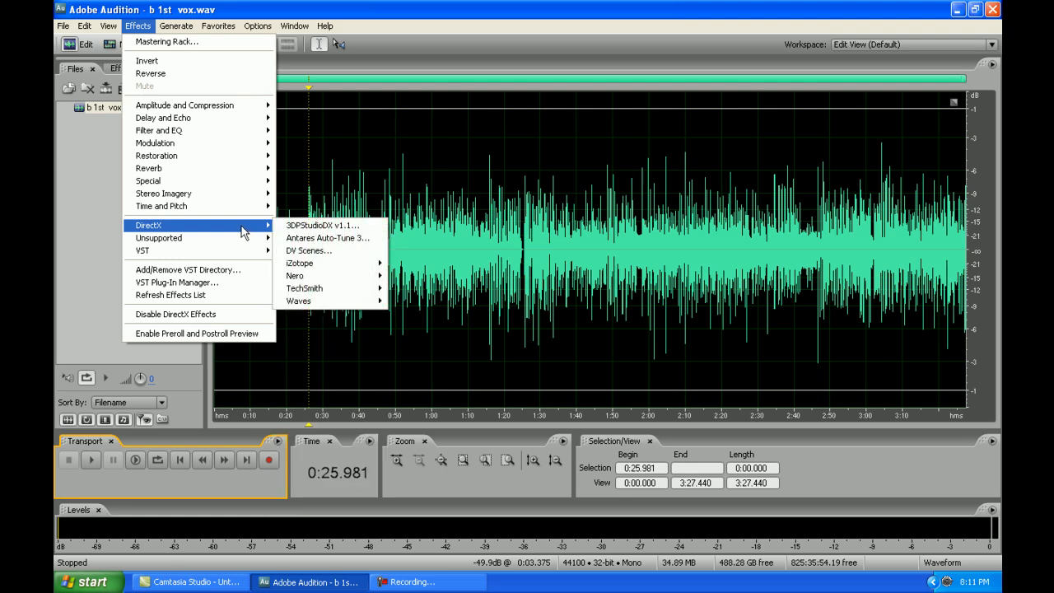
{"action": "mouse_move", "coordinate": [327, 224]}
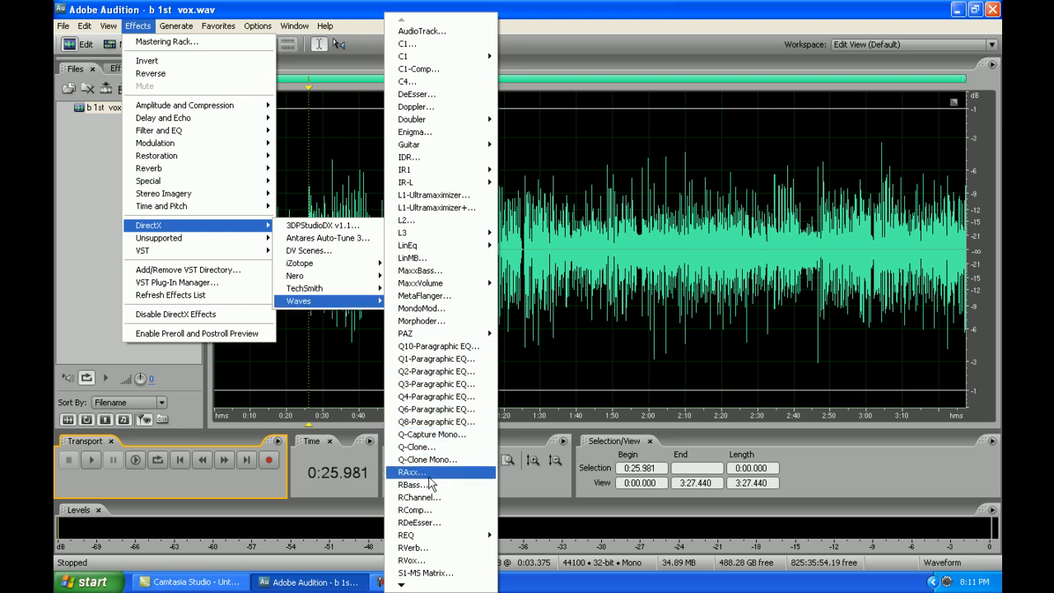
{"action": "mouse_move", "coordinate": [421, 523]}
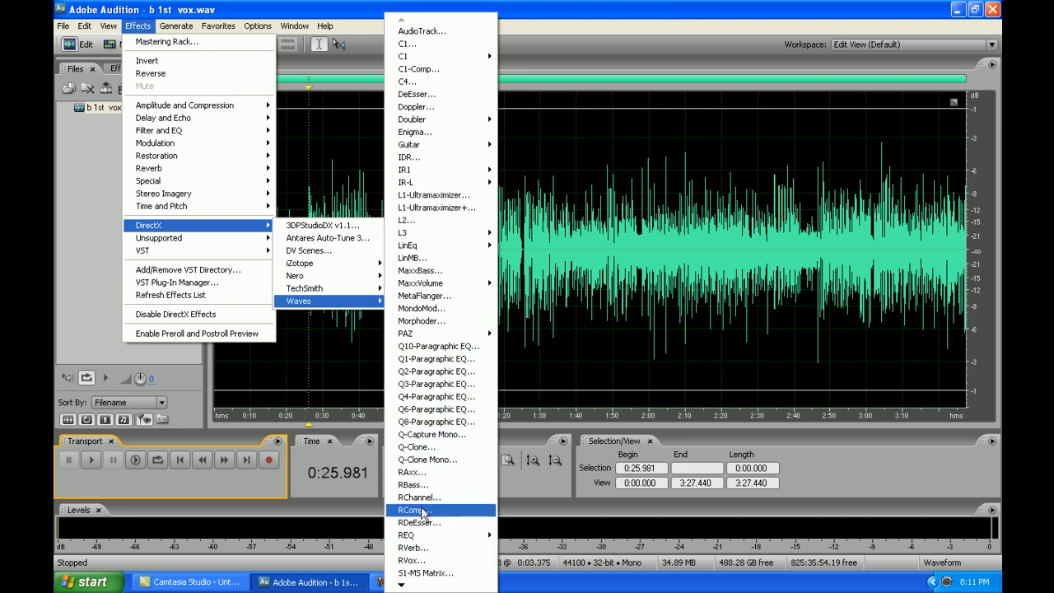
Close the DirectX Waves effects lists, leaving the whole vocal waveform selected
{"action": "left_click", "coordinate": [409, 511]}
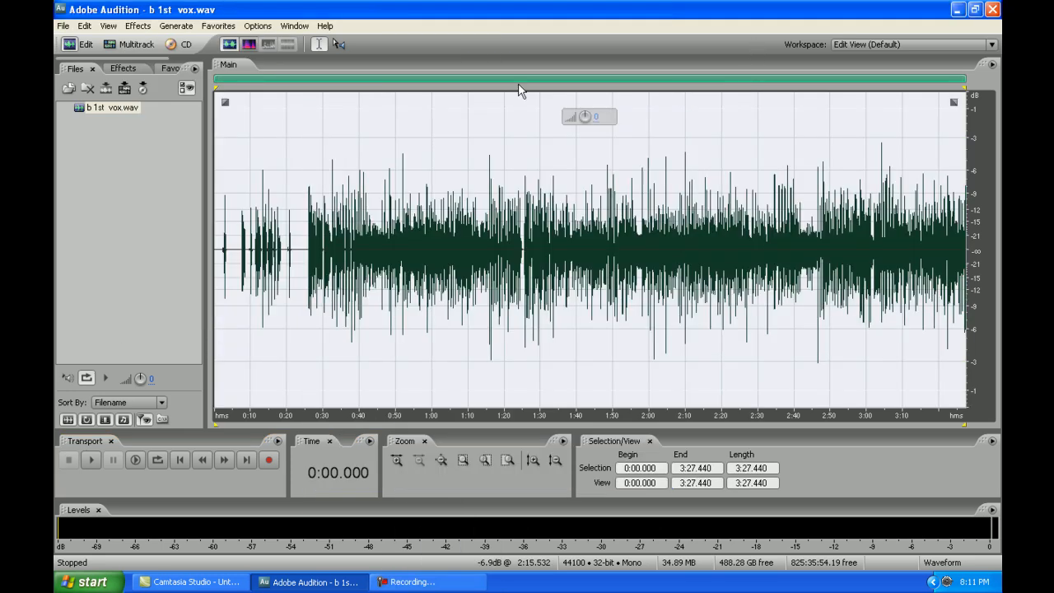
Browse the VST effects without applying one, then clear the selection at position 0:25.572
{"action": "left_click", "coordinate": [138, 26]}
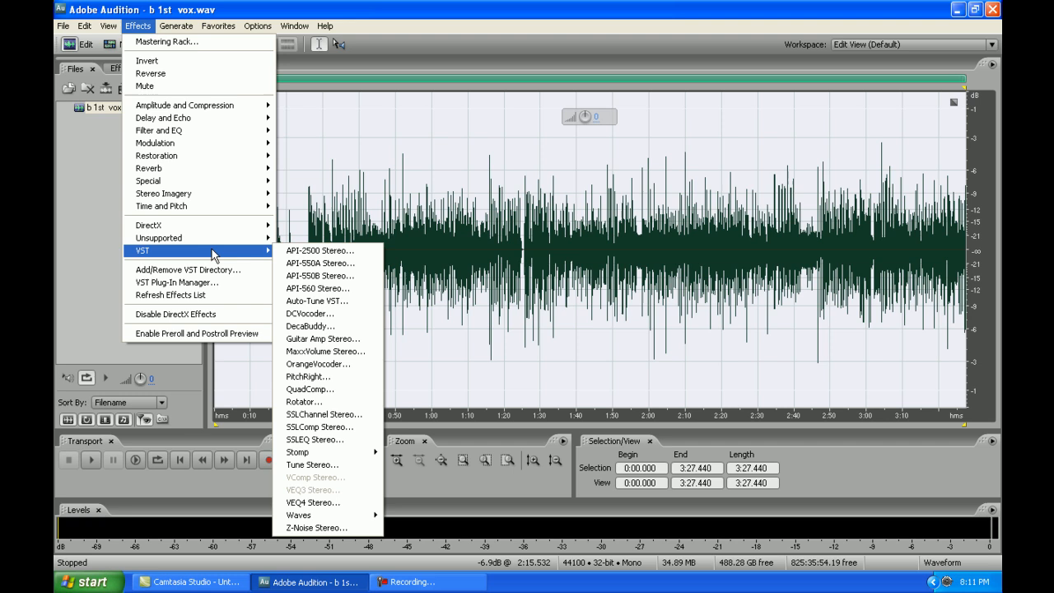
{"action": "mouse_move", "coordinate": [321, 264]}
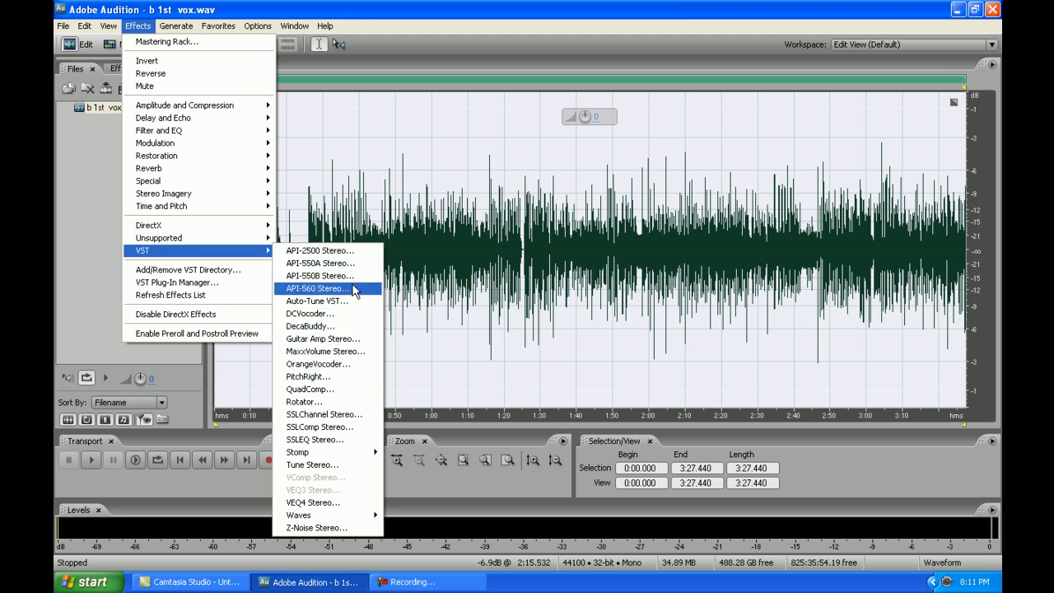
{"action": "mouse_move", "coordinate": [349, 389]}
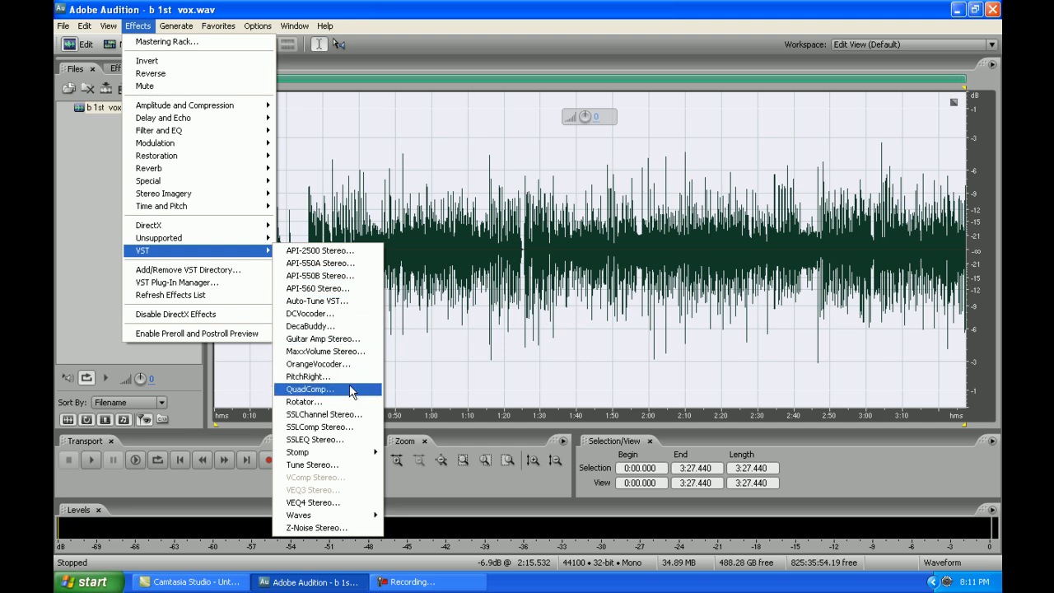
{"action": "mouse_move", "coordinate": [319, 427]}
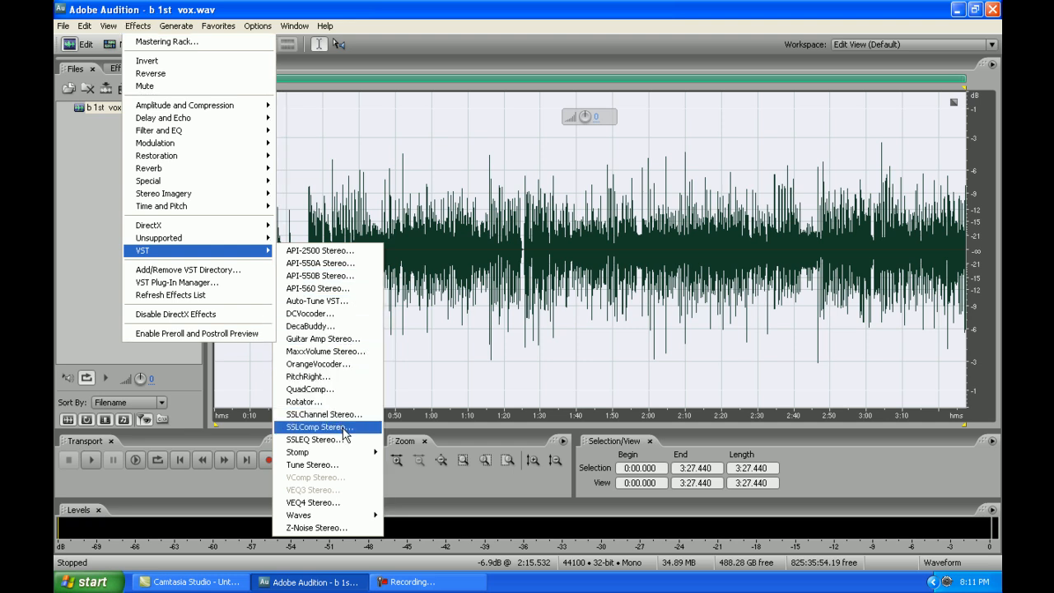
{"action": "mouse_move", "coordinate": [564, 239]}
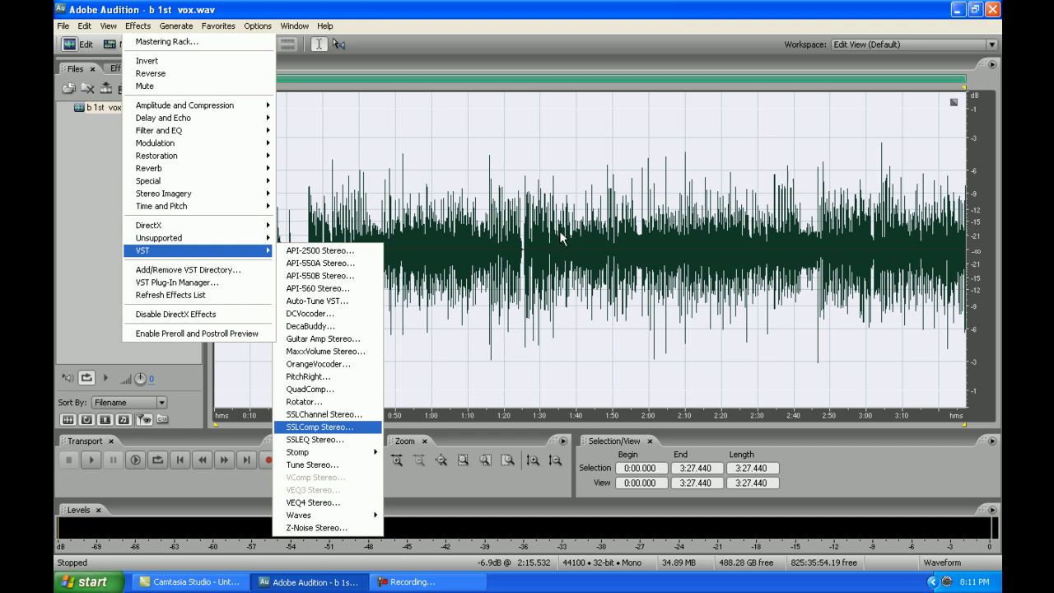
{"action": "left_click", "coordinate": [320, 427]}
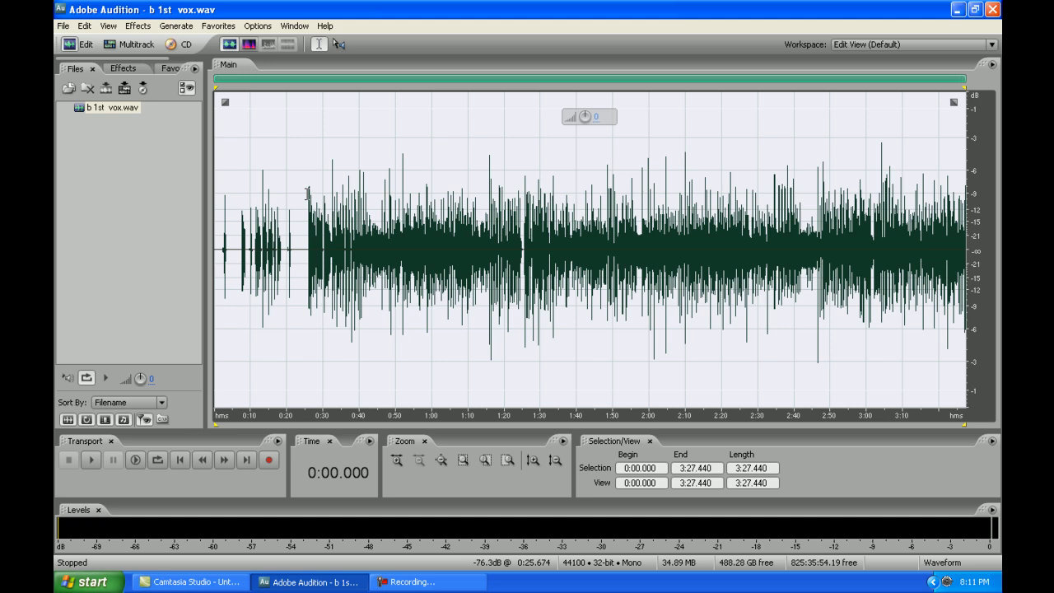
{"action": "left_click", "coordinate": [306, 247]}
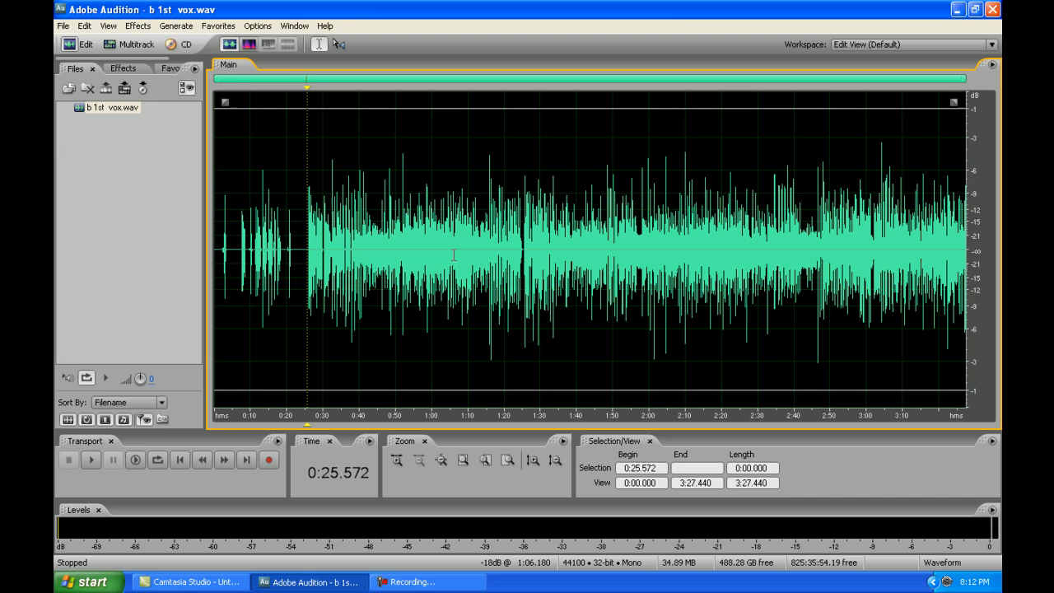
{"action": "mouse_move", "coordinate": [300, 202]}
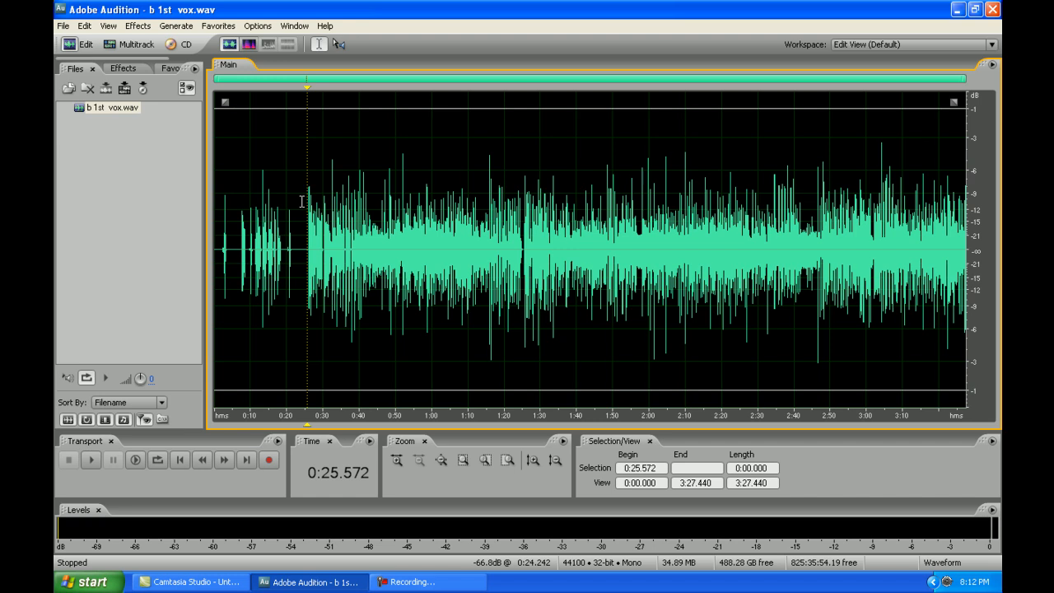
Review the Unsupported and VST effects, move to 1:40, and bring up the DirectX category
{"action": "left_click", "coordinate": [138, 26]}
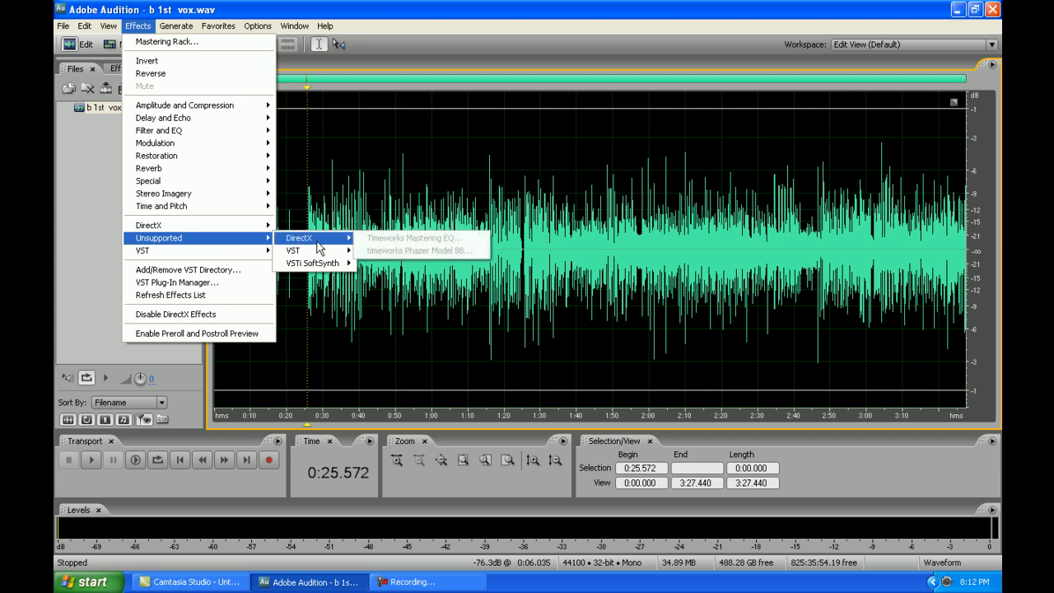
{"action": "mouse_move", "coordinate": [311, 264]}
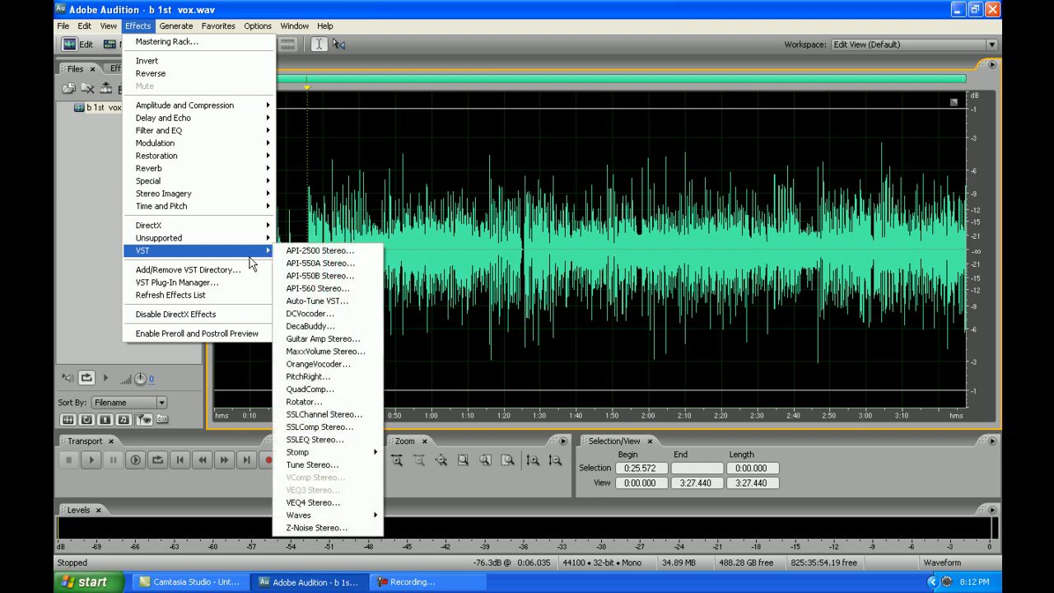
{"action": "mouse_move", "coordinate": [316, 300]}
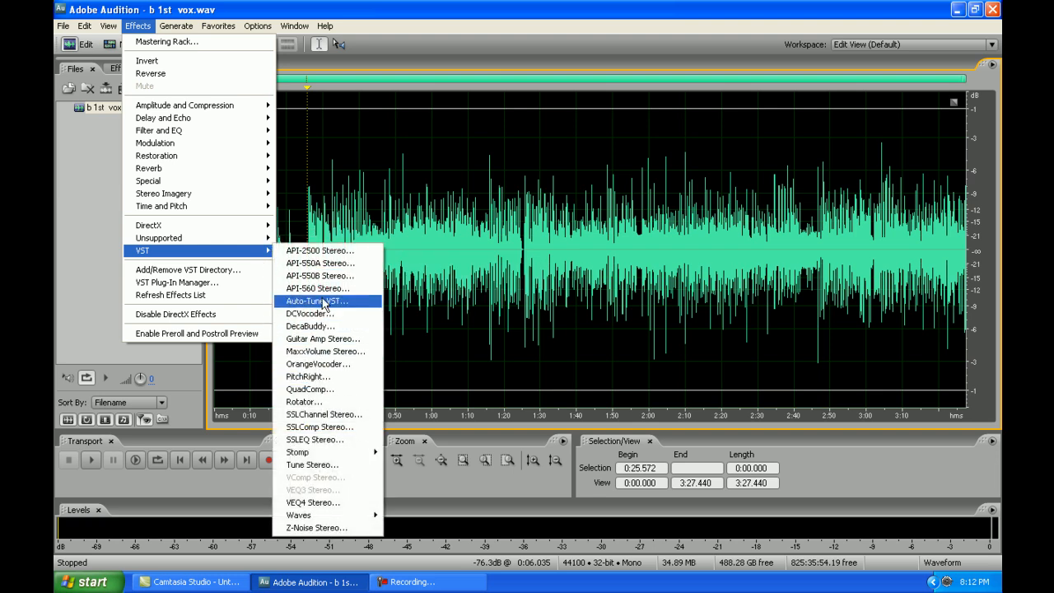
{"action": "mouse_move", "coordinate": [349, 503]}
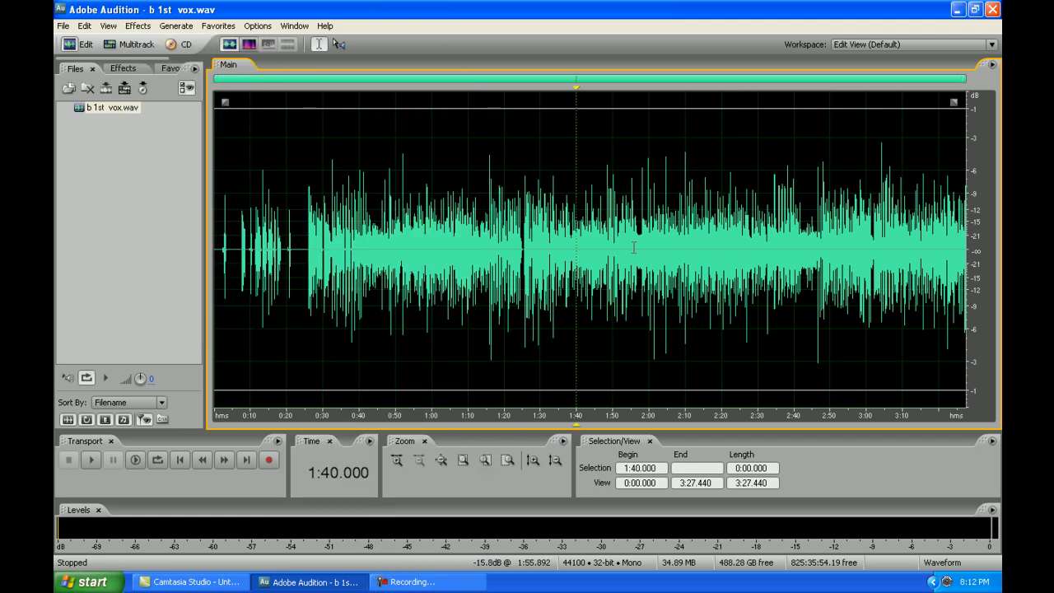
{"action": "left_click", "coordinate": [138, 27]}
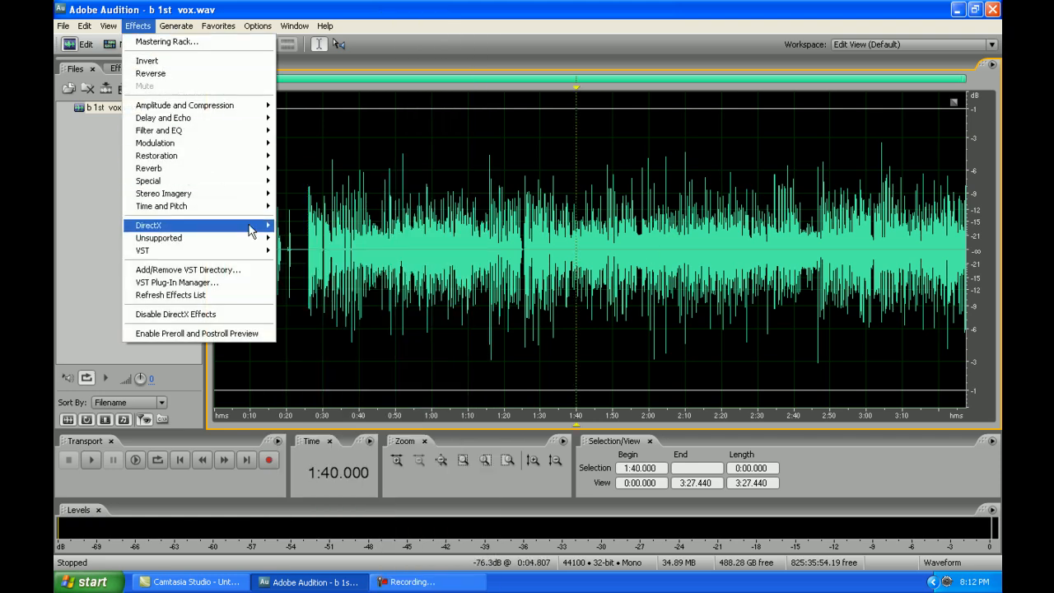
{"action": "mouse_move", "coordinate": [257, 238]}
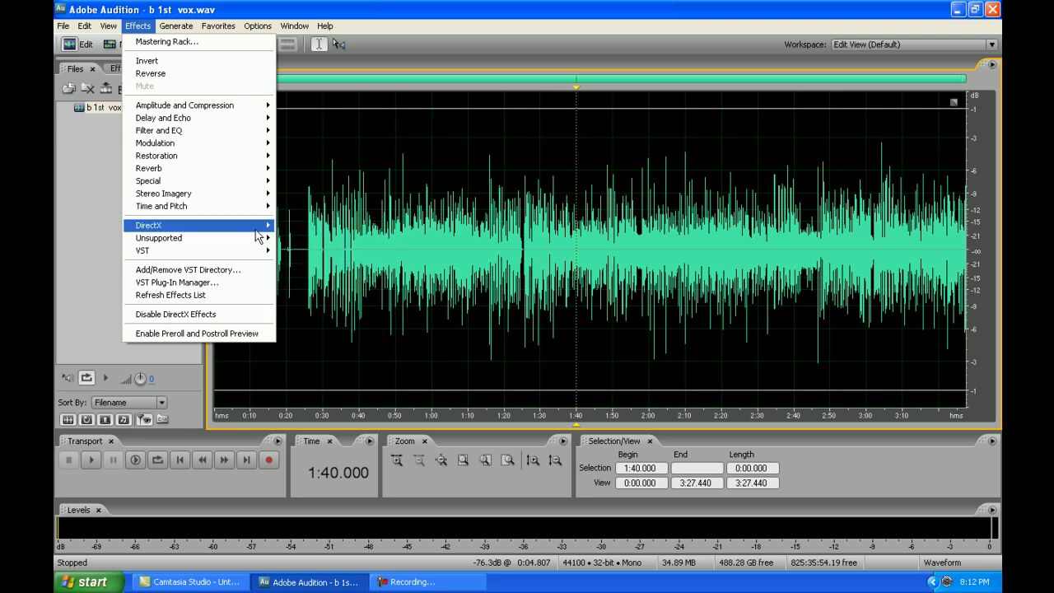